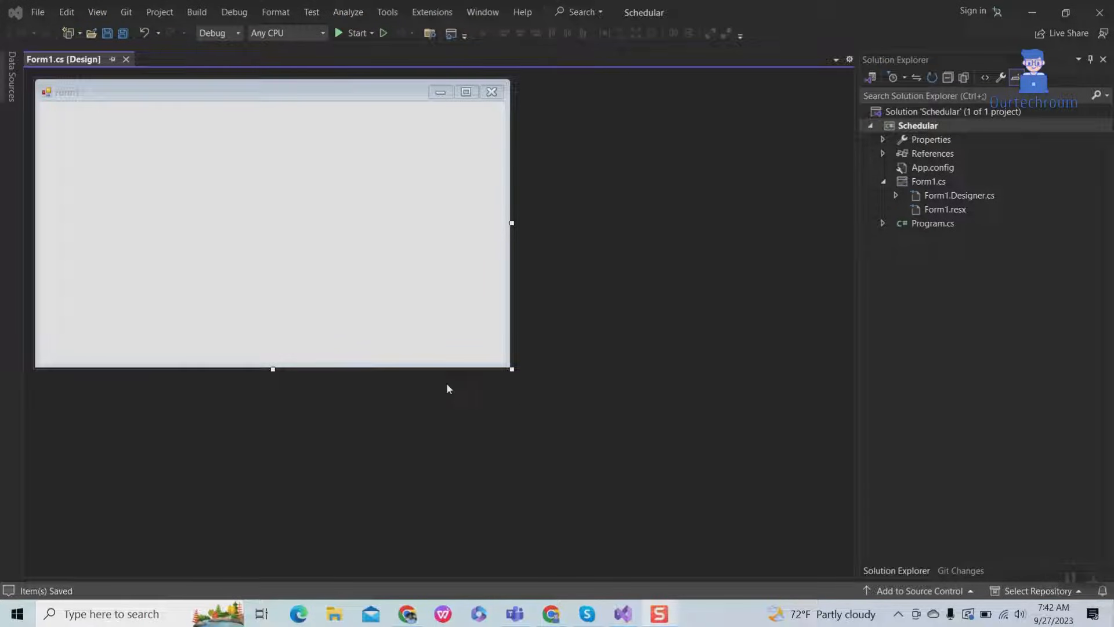
mouse_move(42, 164)
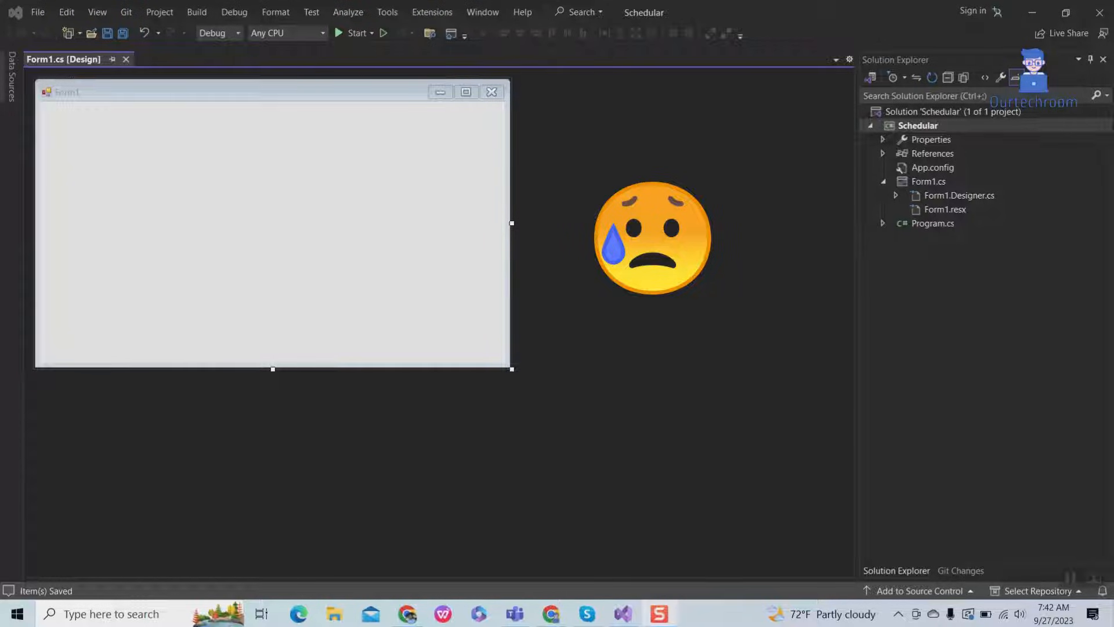
mouse_move(522, 11)
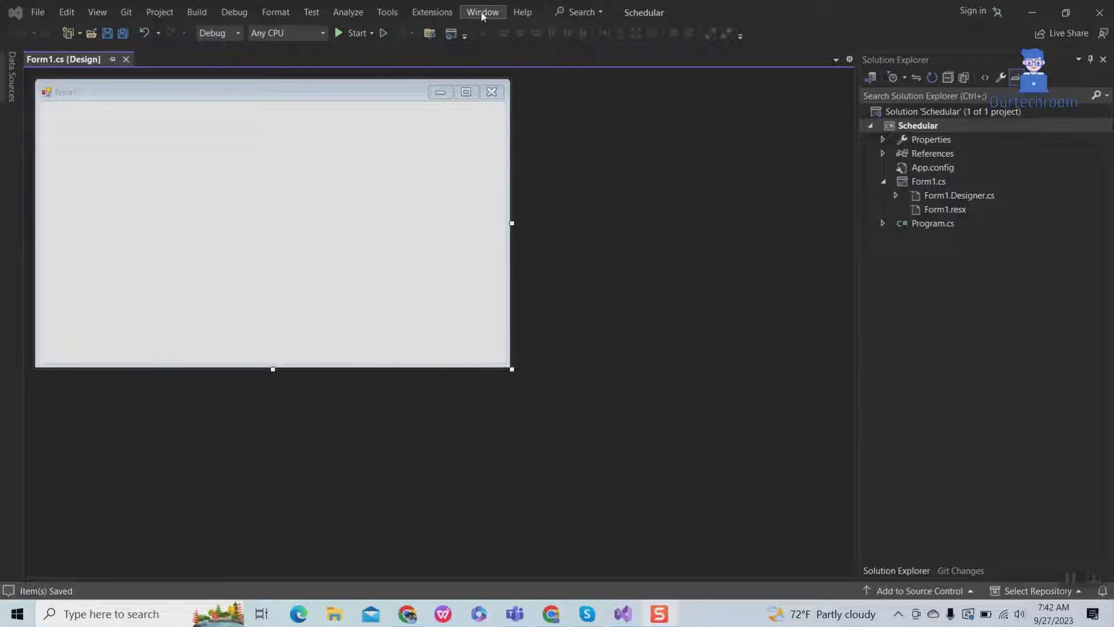
Step: Reset the window layout to default via Window > Reset Window Layout and confirm with Yes
left_click(483, 11)
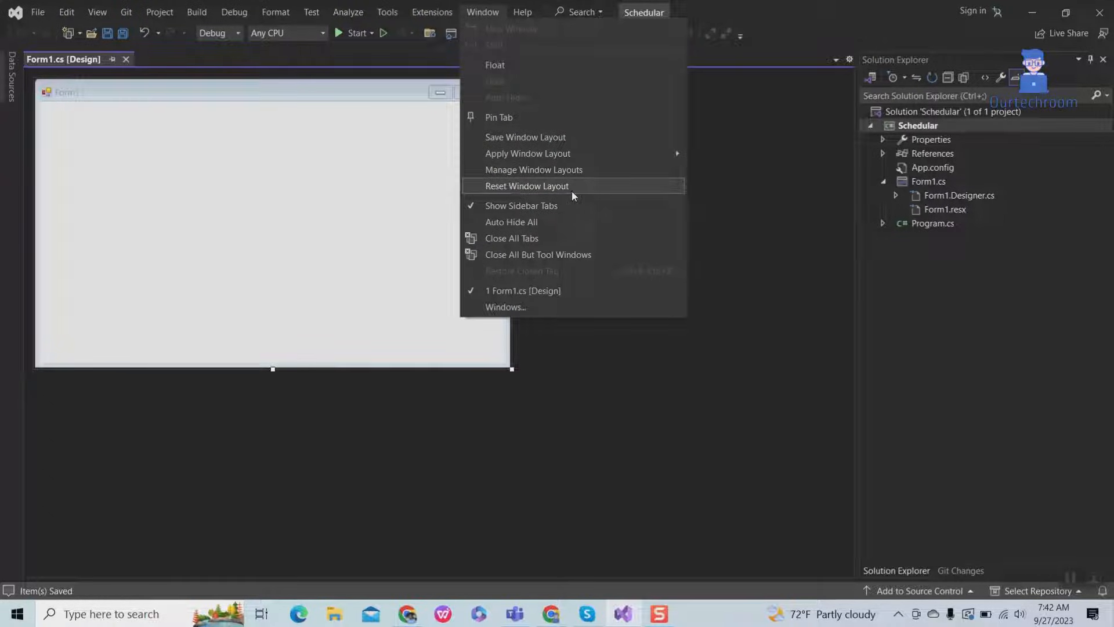
left_click(527, 186)
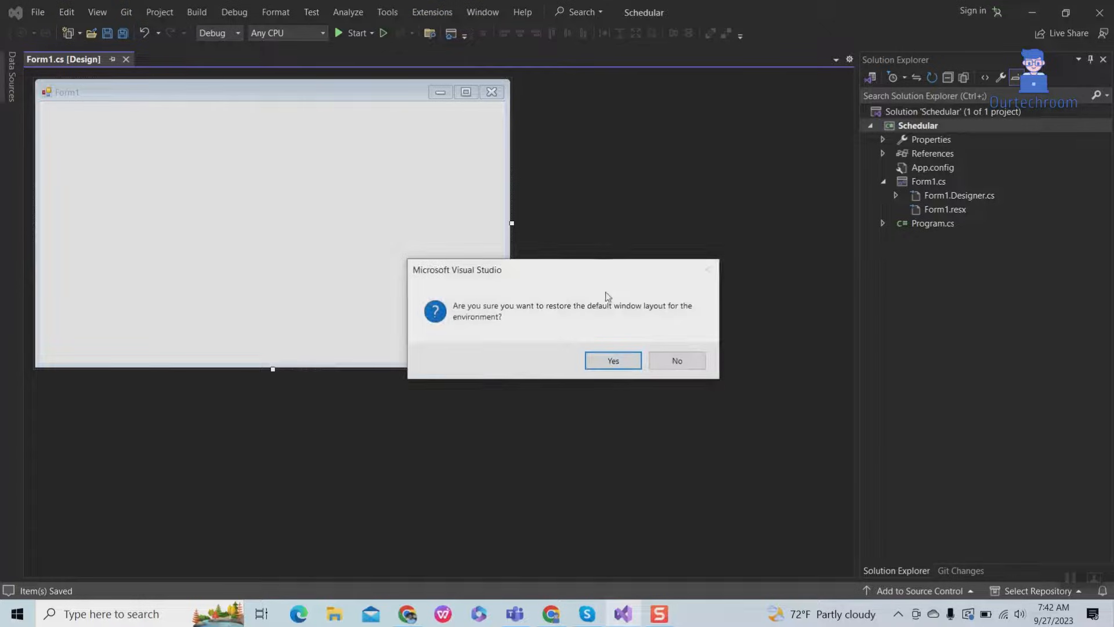
mouse_move(613, 361)
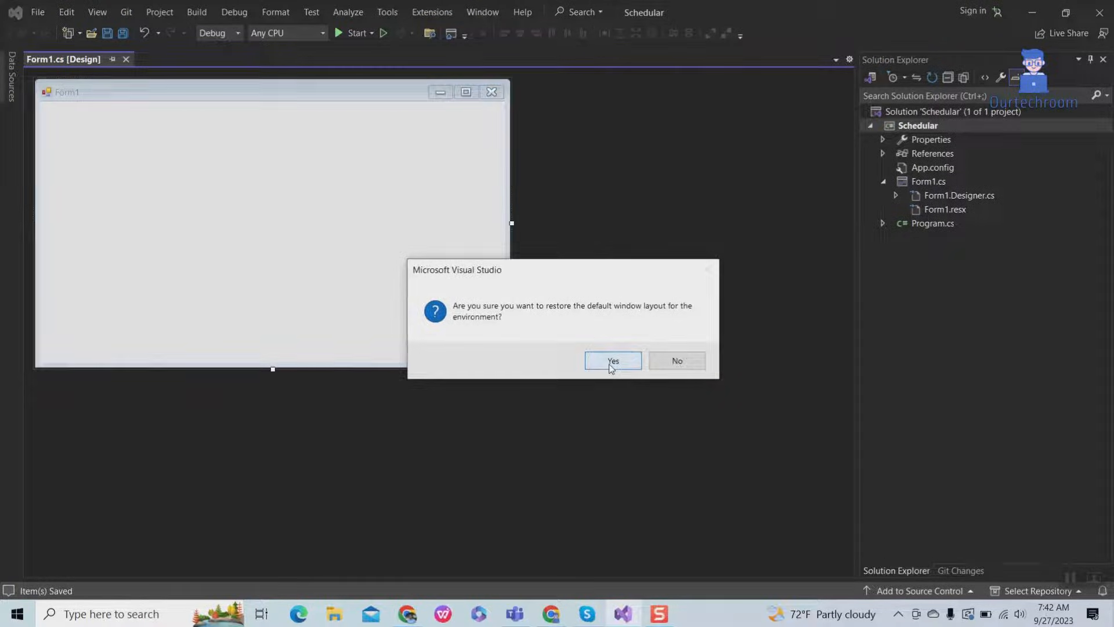
left_click(613, 361)
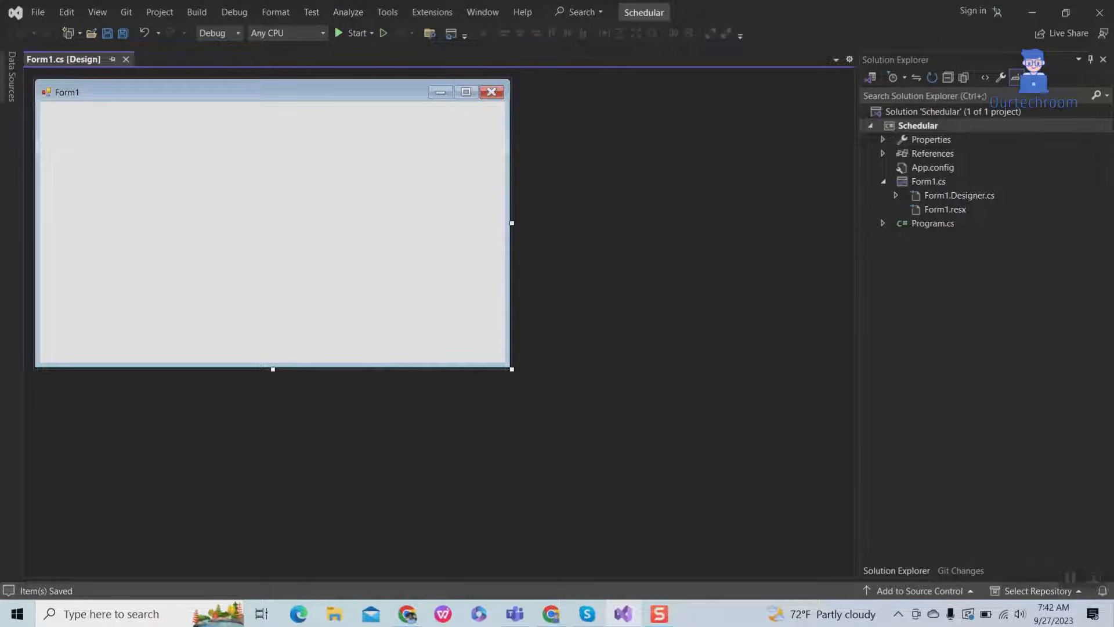
mouse_move(210, 105)
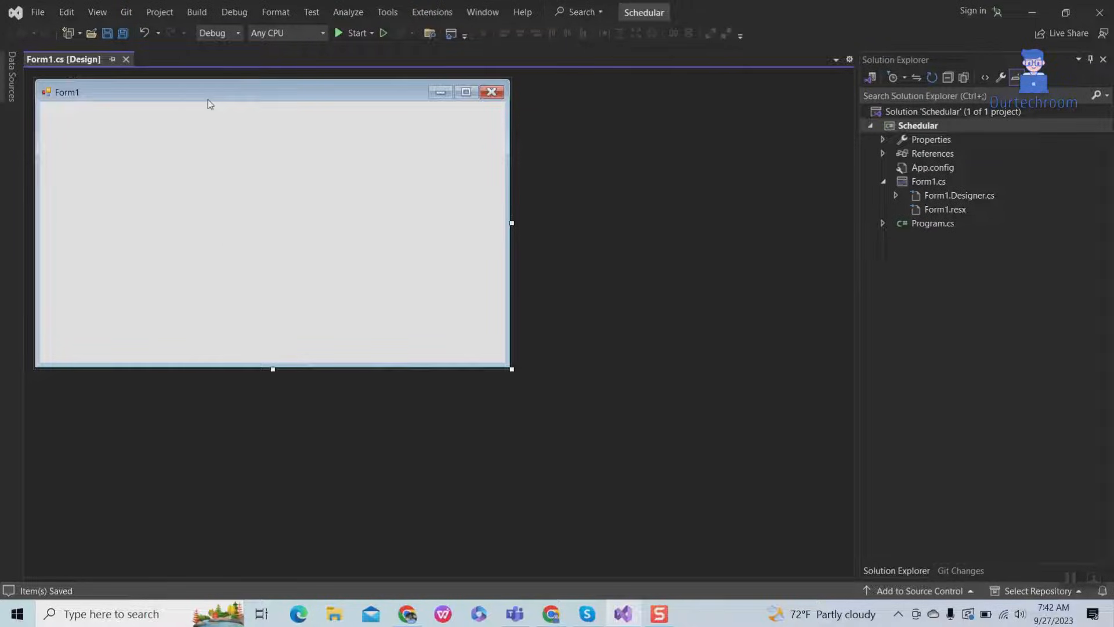
Step: Show the Toolbox with its Windows Forms controls from the View menu beside the Form1 designer
left_click(65, 12)
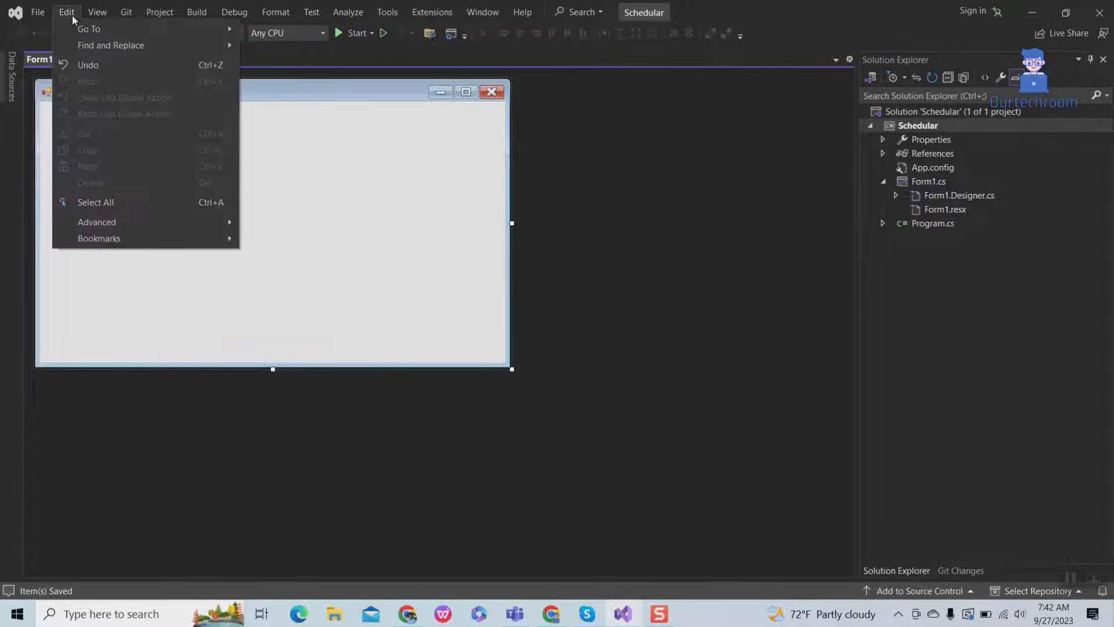
left_click(96, 12)
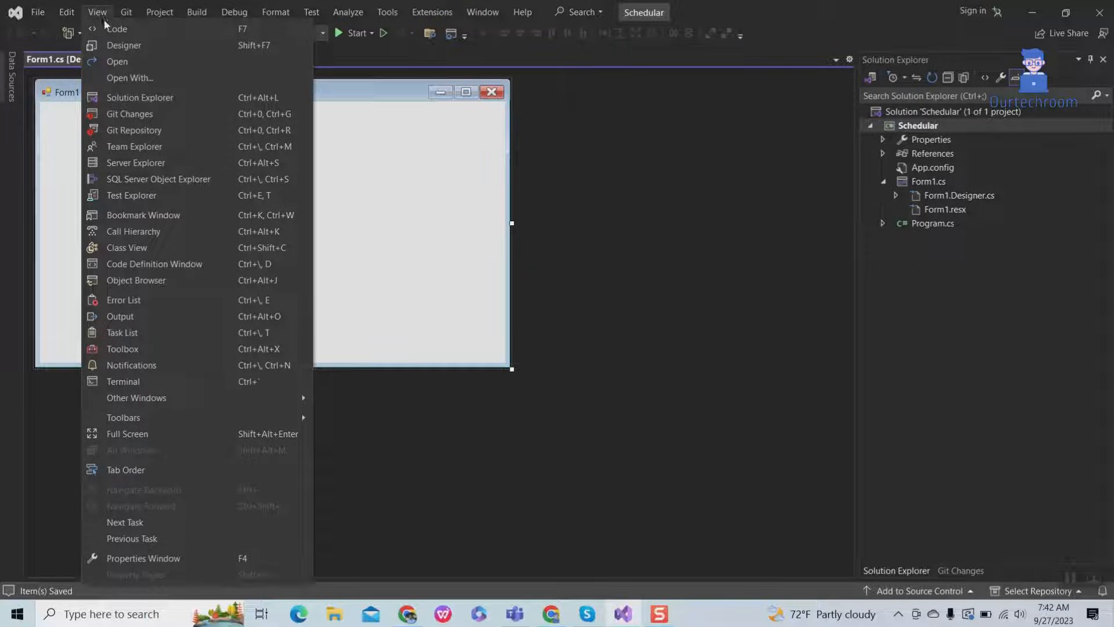
mouse_move(124, 299)
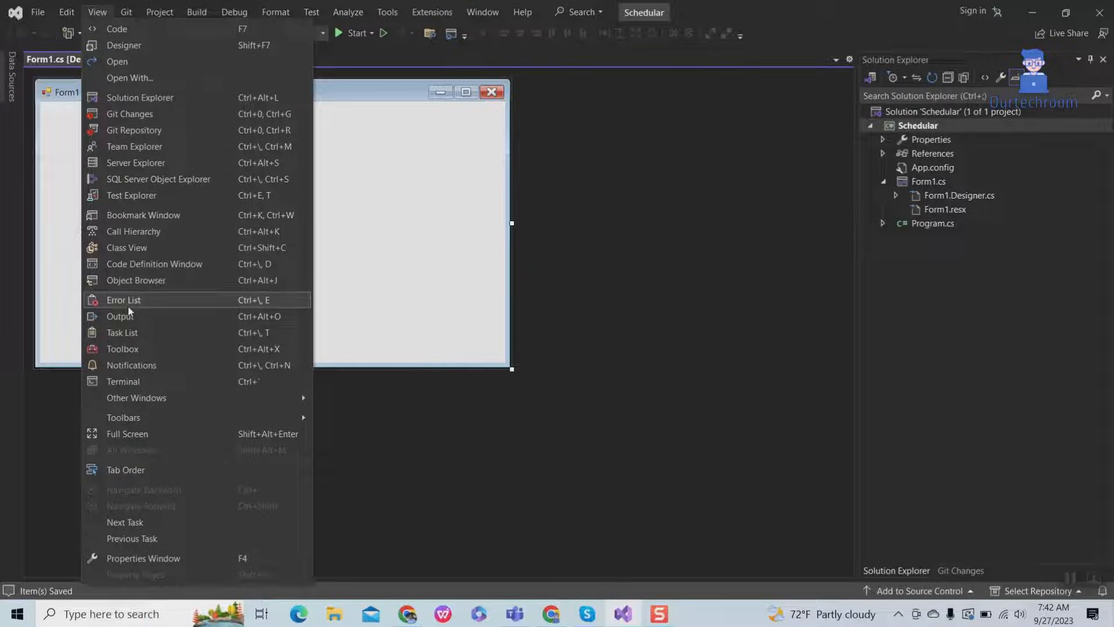
mouse_move(195, 349)
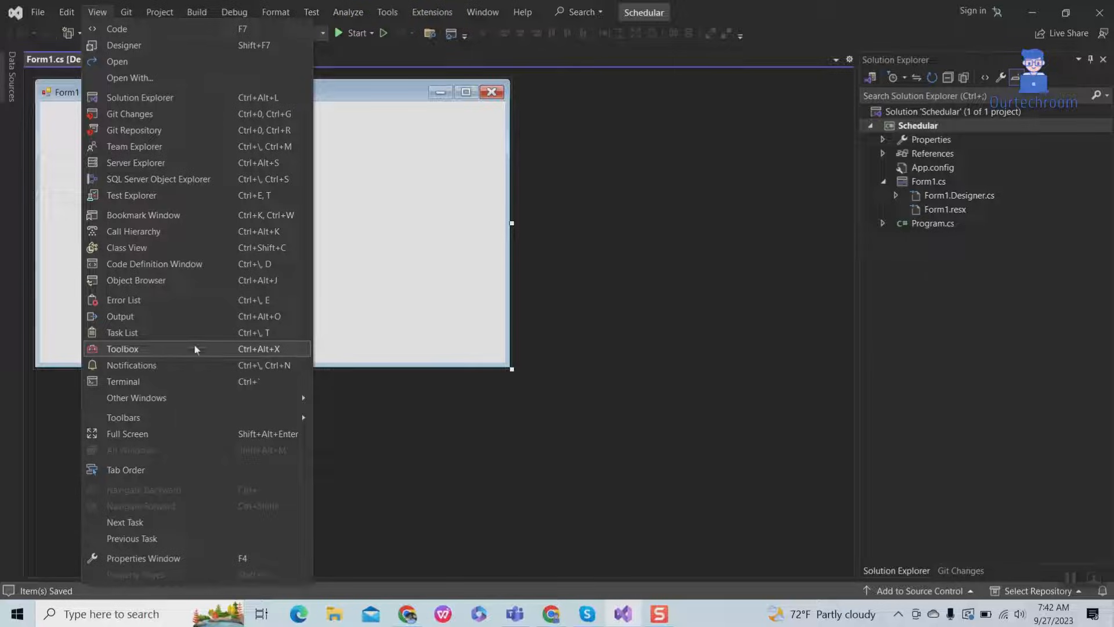
left_click(122, 349)
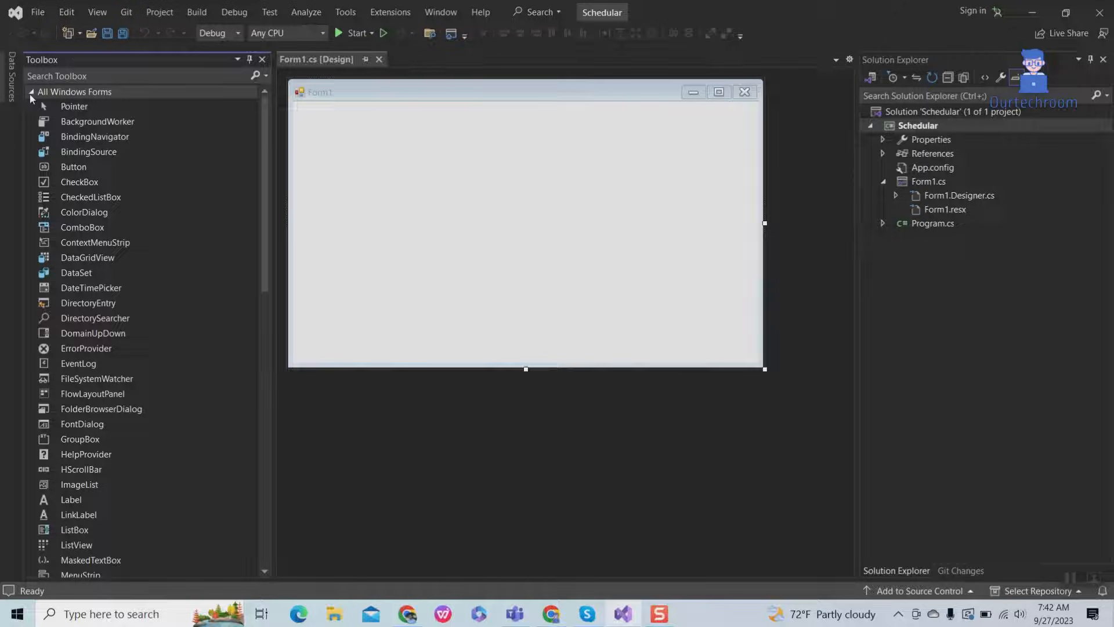
mouse_move(82, 228)
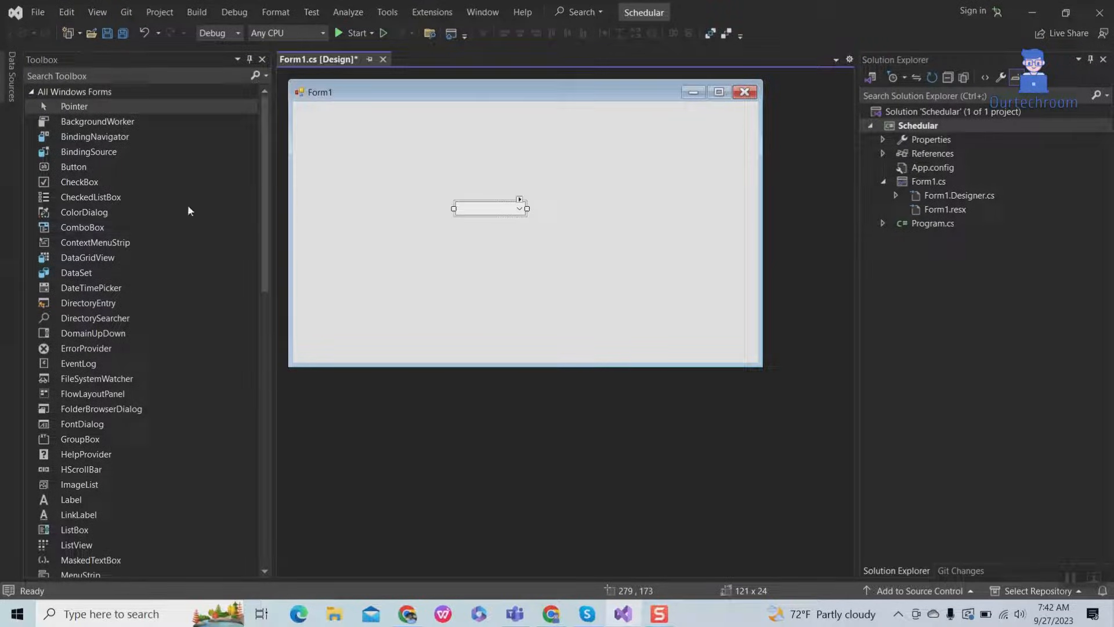
mouse_move(148, 211)
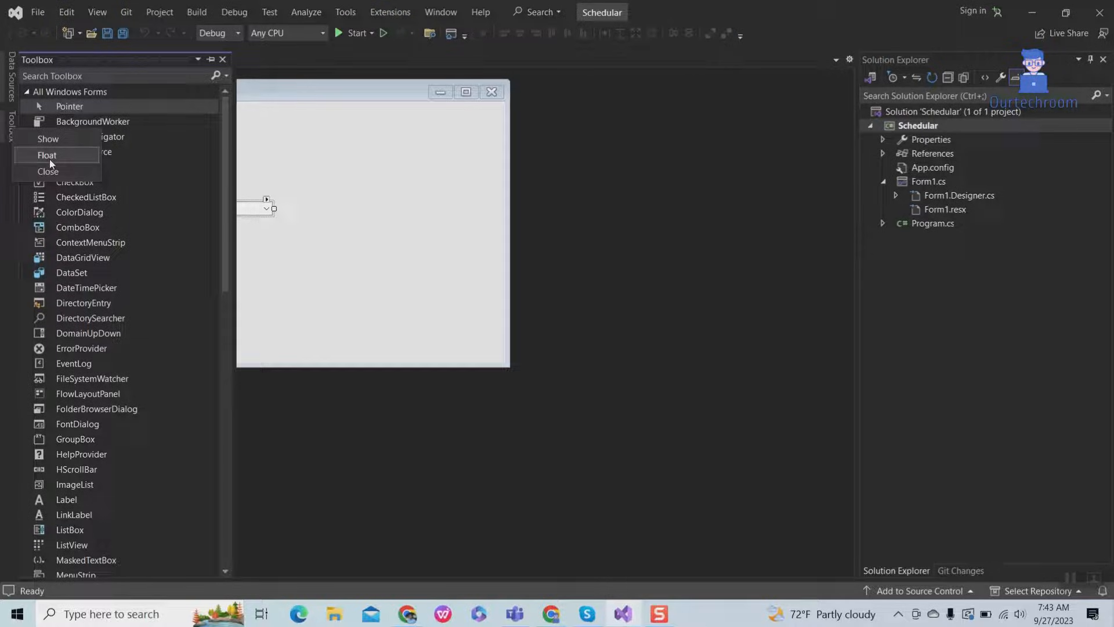
Step: Close the Toolbox panel, then browse and dismiss the View menu without choosing anything
left_click(47, 172)
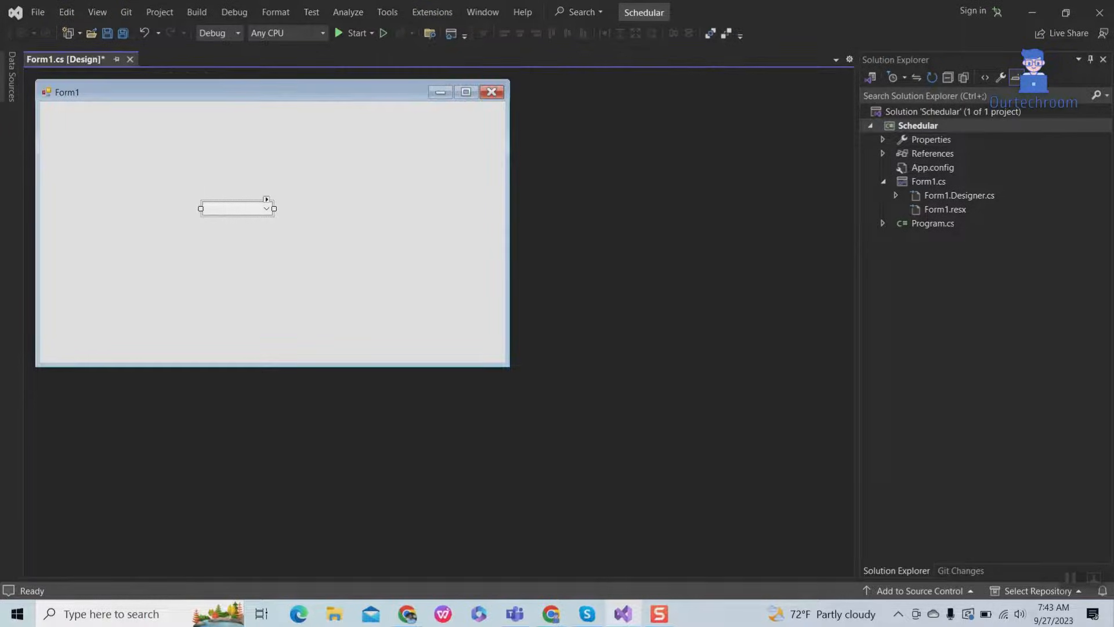
left_click(97, 12)
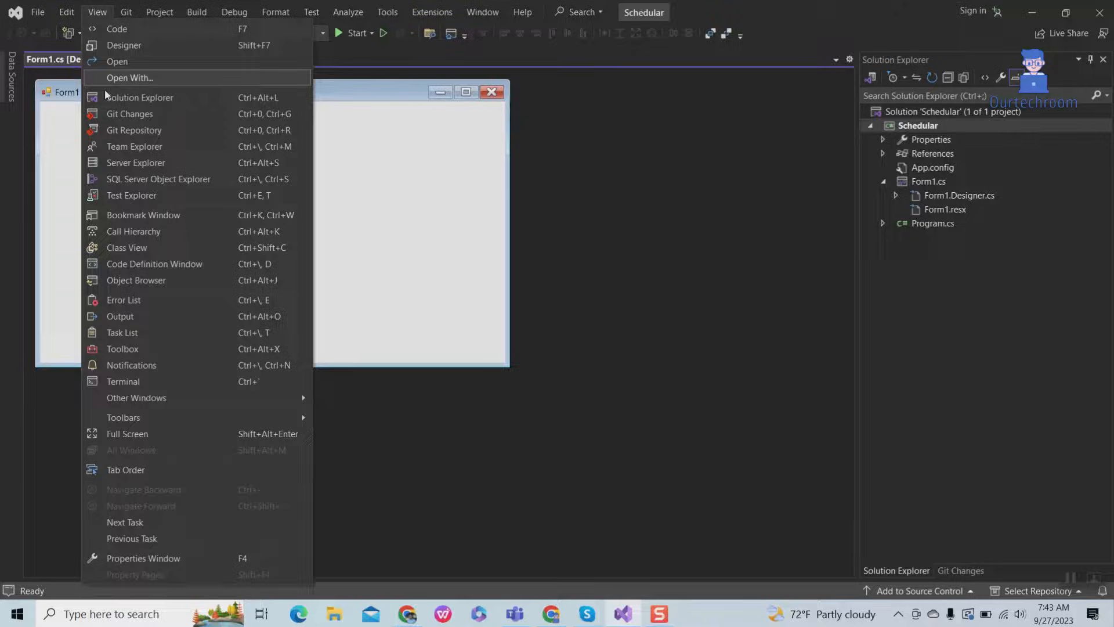
left_click(122, 350)
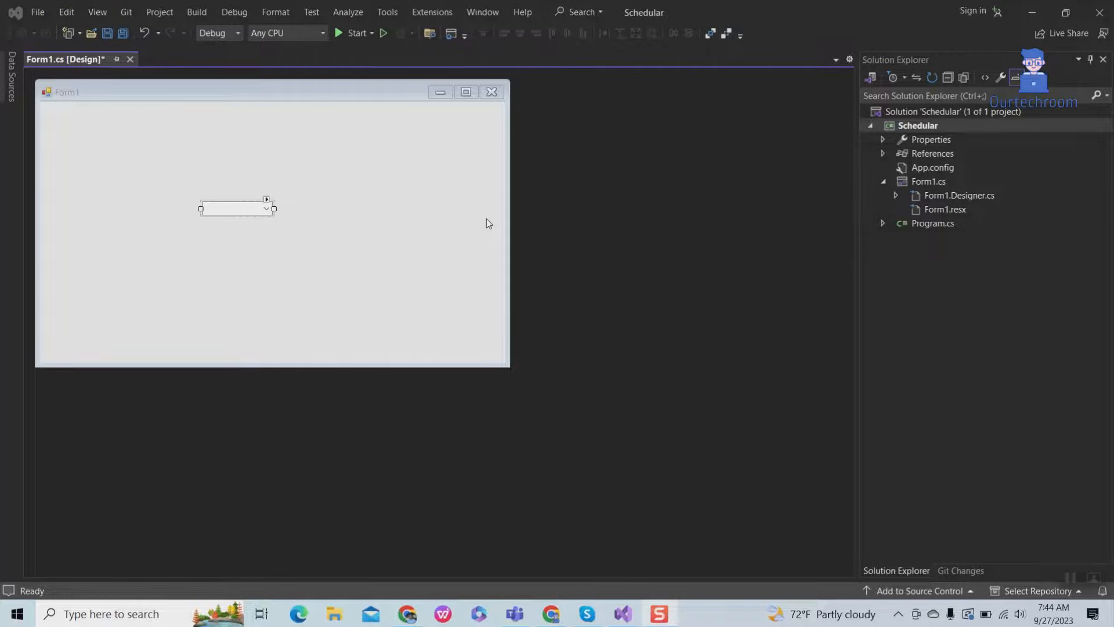
Step: Reopen the Toolbox alongside Form1 using the Ctrl+Alt+X shortcut
key("ctrl+alt+x")
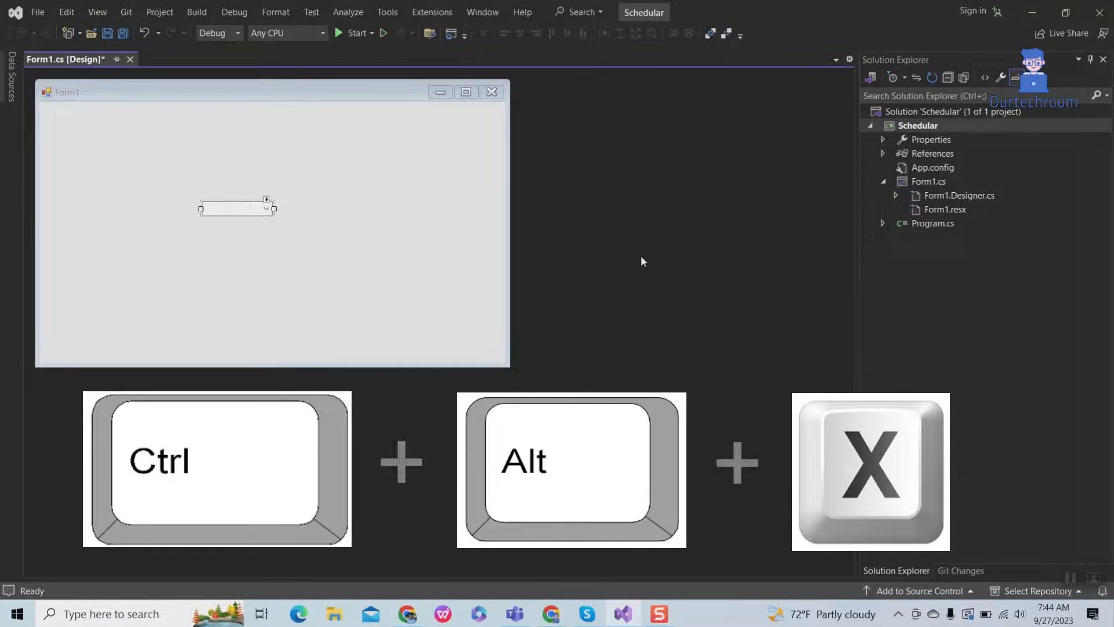
key("ctrl+alt+x")
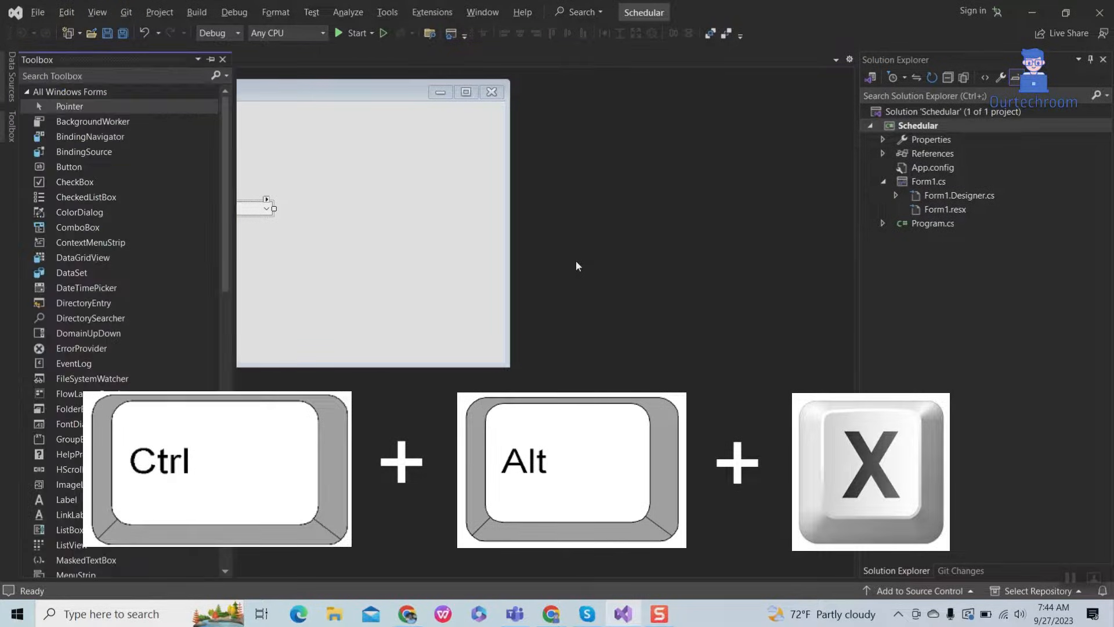